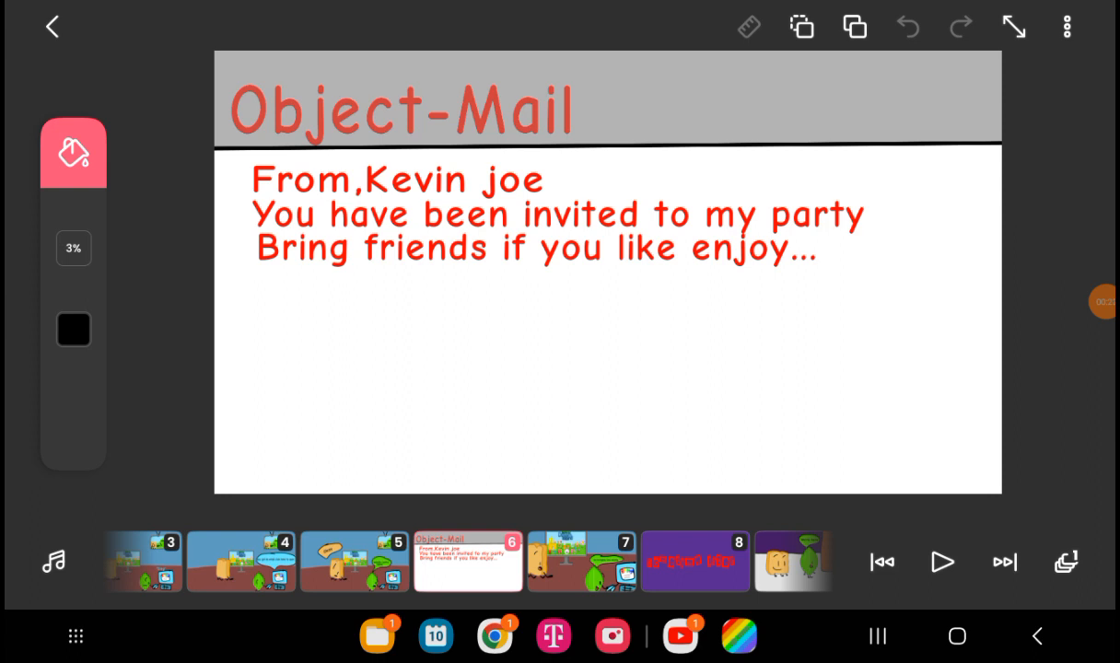
Jump forward along the timeline to frame 16, the water drop holding a tablet.
{"action": "left_click", "coordinate": [1003, 562]}
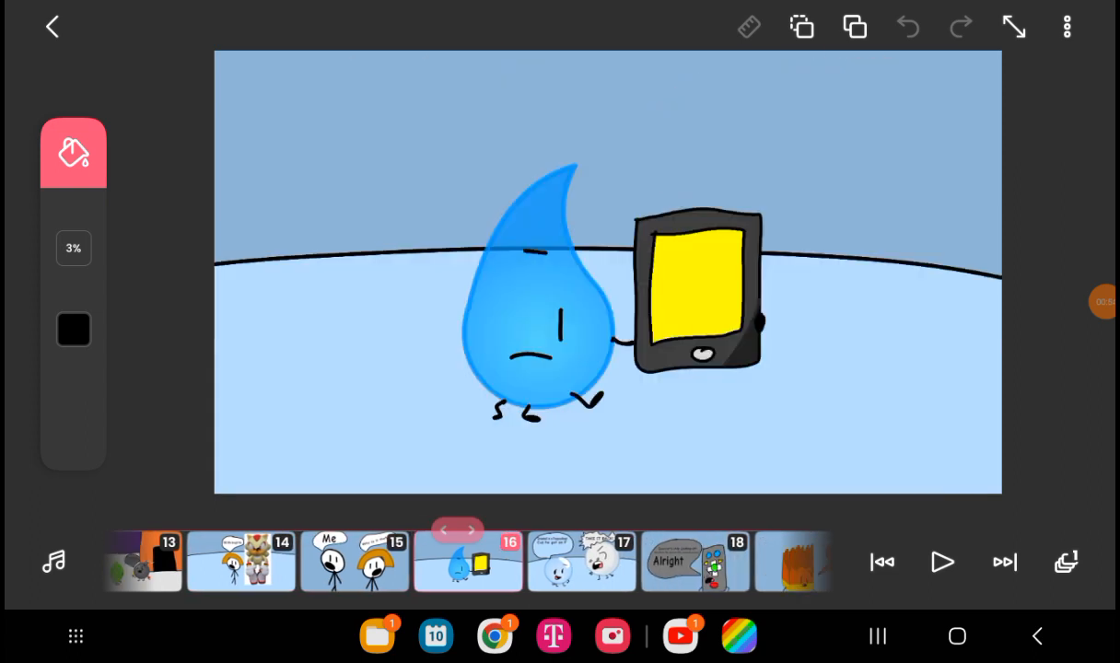
Move past the scared character's speech bubble and land on frame 23, the black 'OH N-AHHHHHH' card.
{"action": "left_click", "coordinate": [1004, 562]}
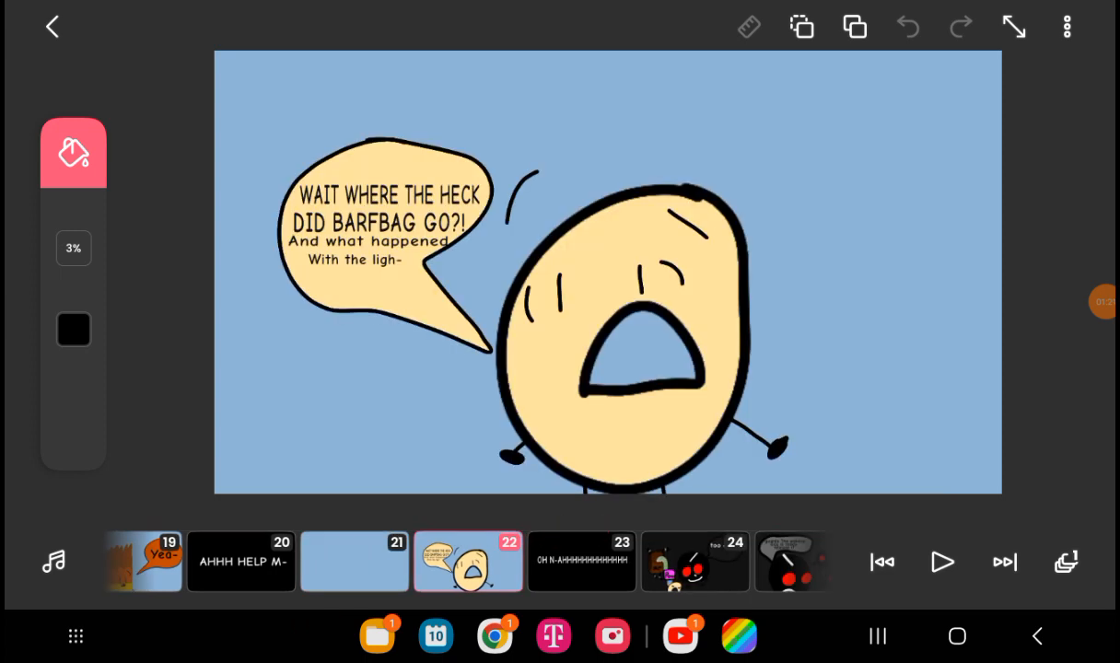
{"action": "left_click", "coordinate": [582, 562]}
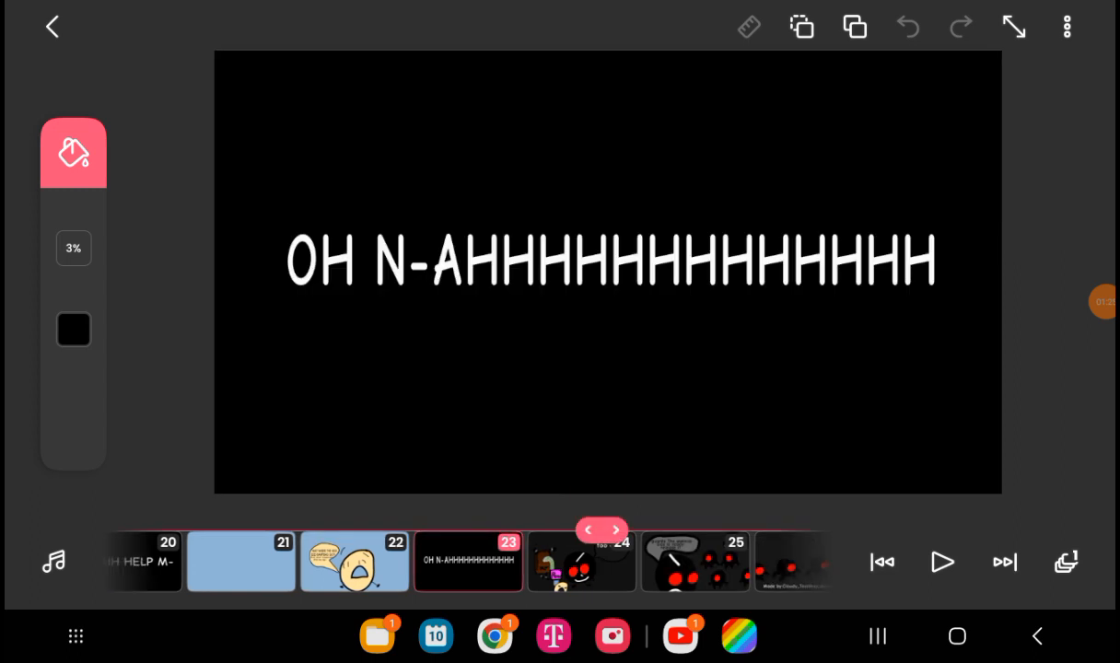